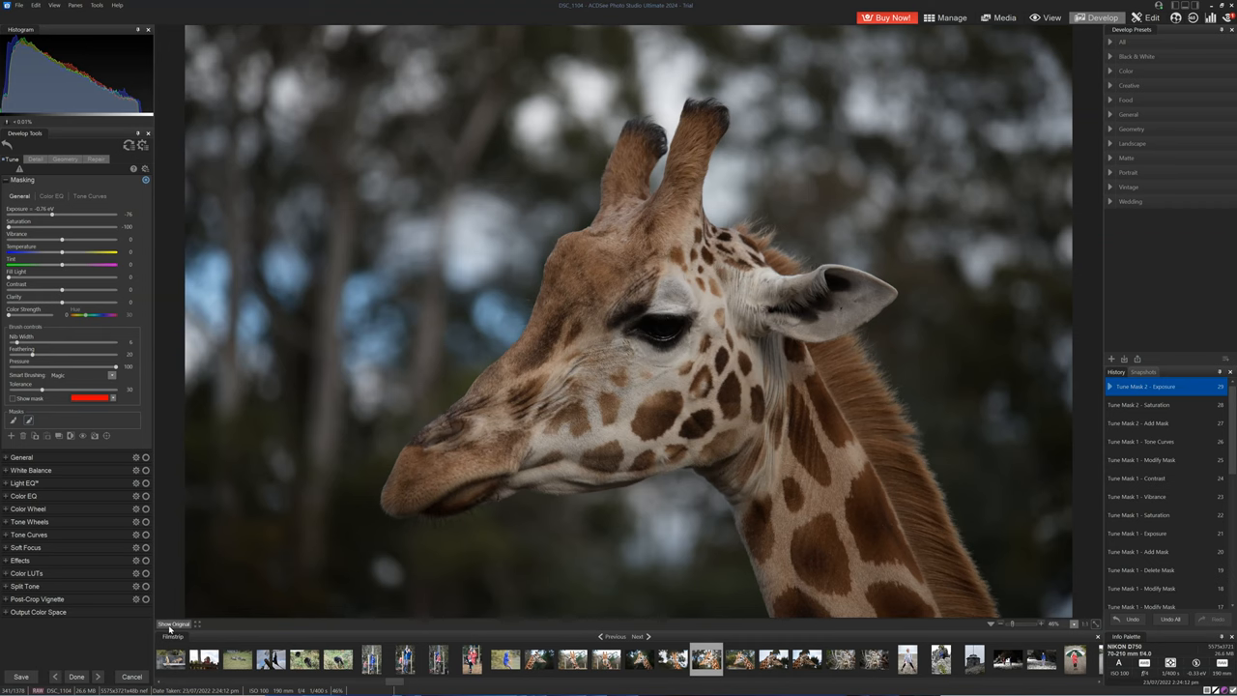
Reset the giraffe photo's tune adjustments and masks to their defaults
click(176, 624)
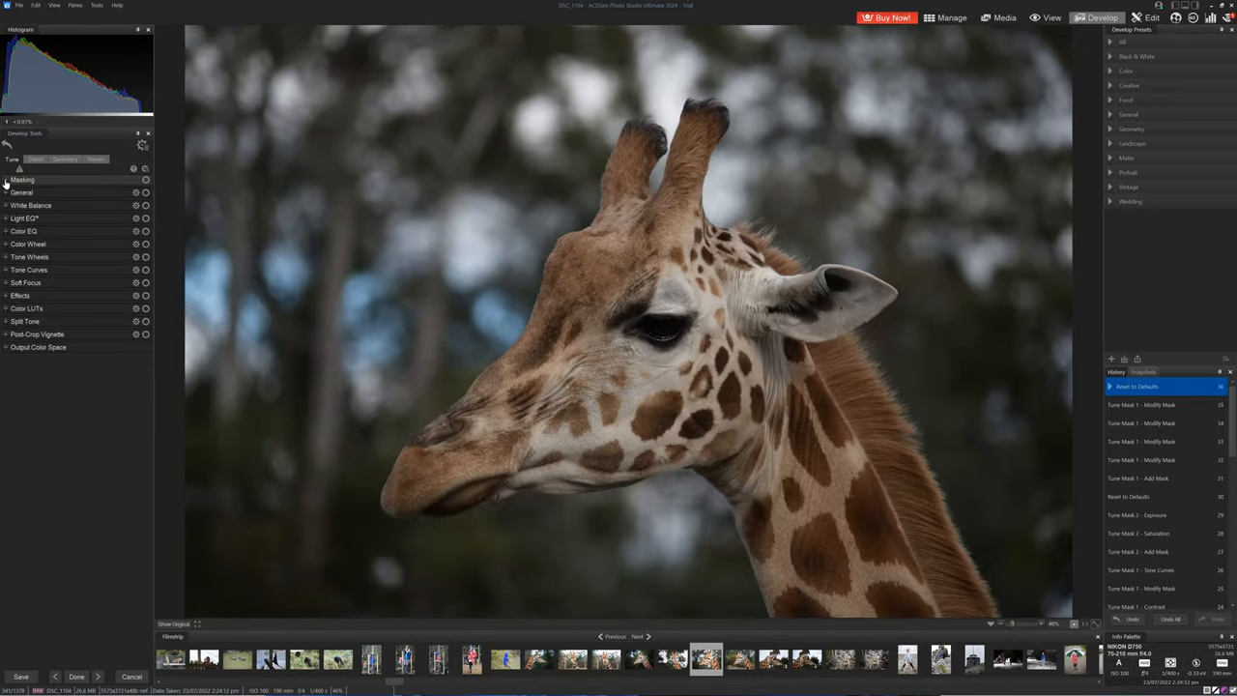
Expand the Masking group in Tune to show the mask type options
click(23, 180)
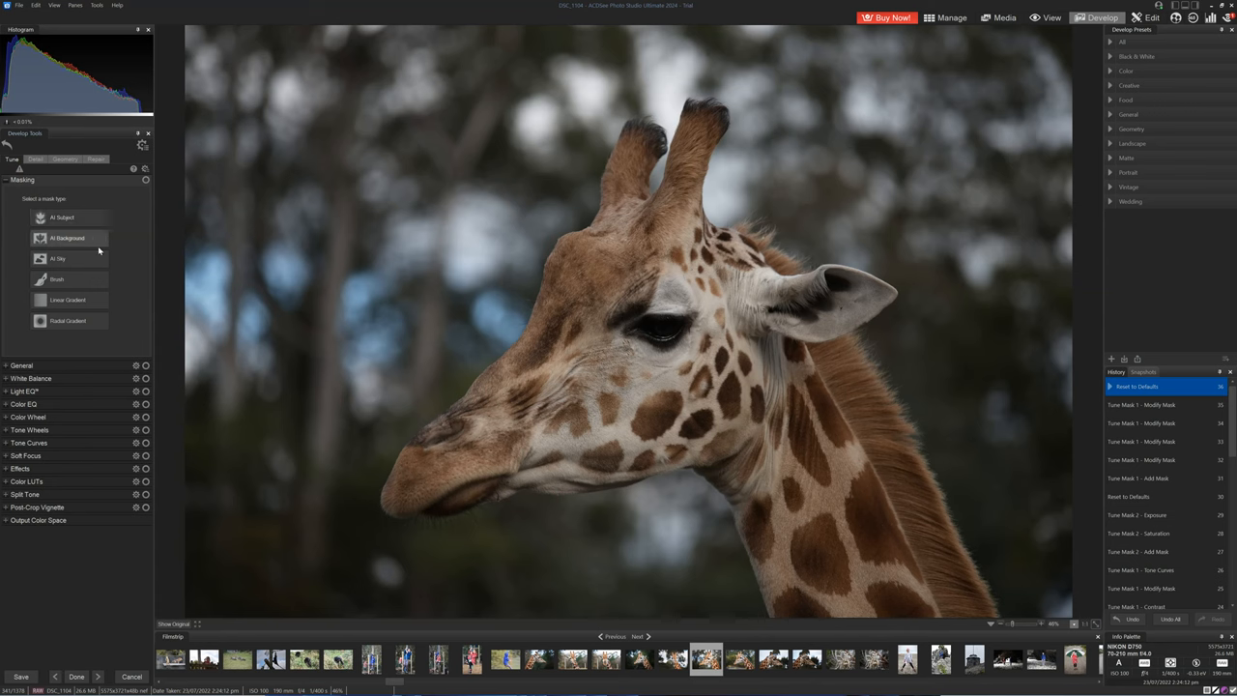
mouse_move(58, 216)
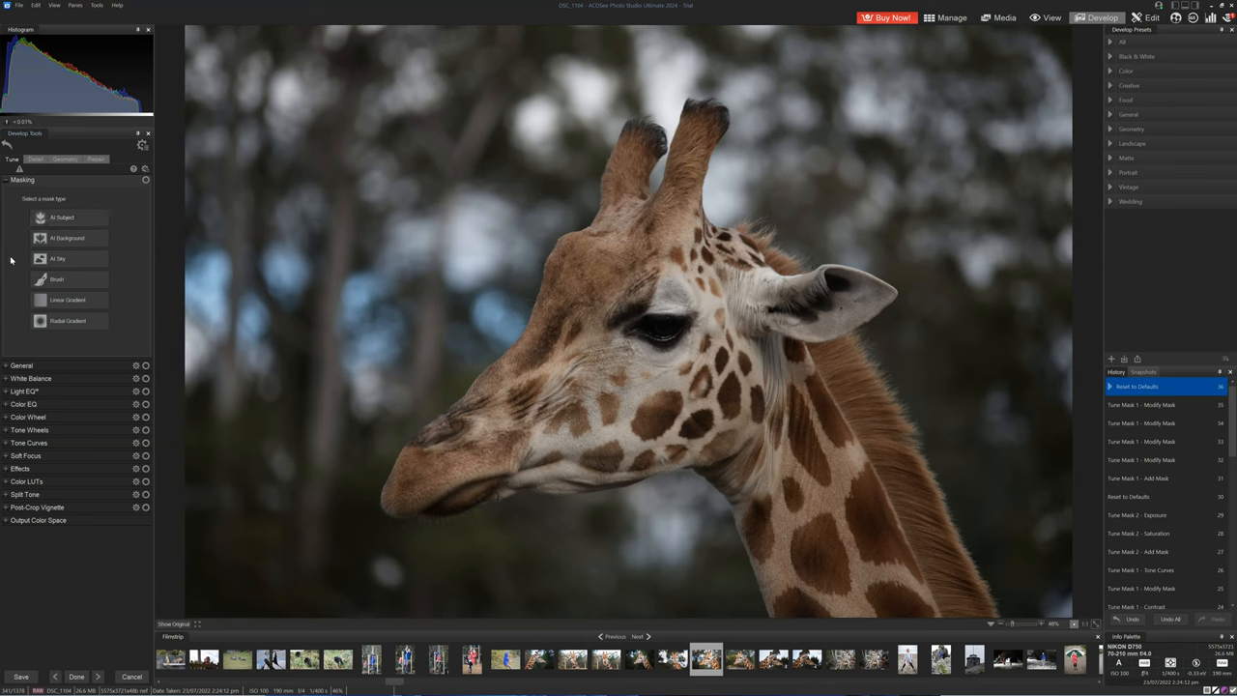
mouse_move(86, 267)
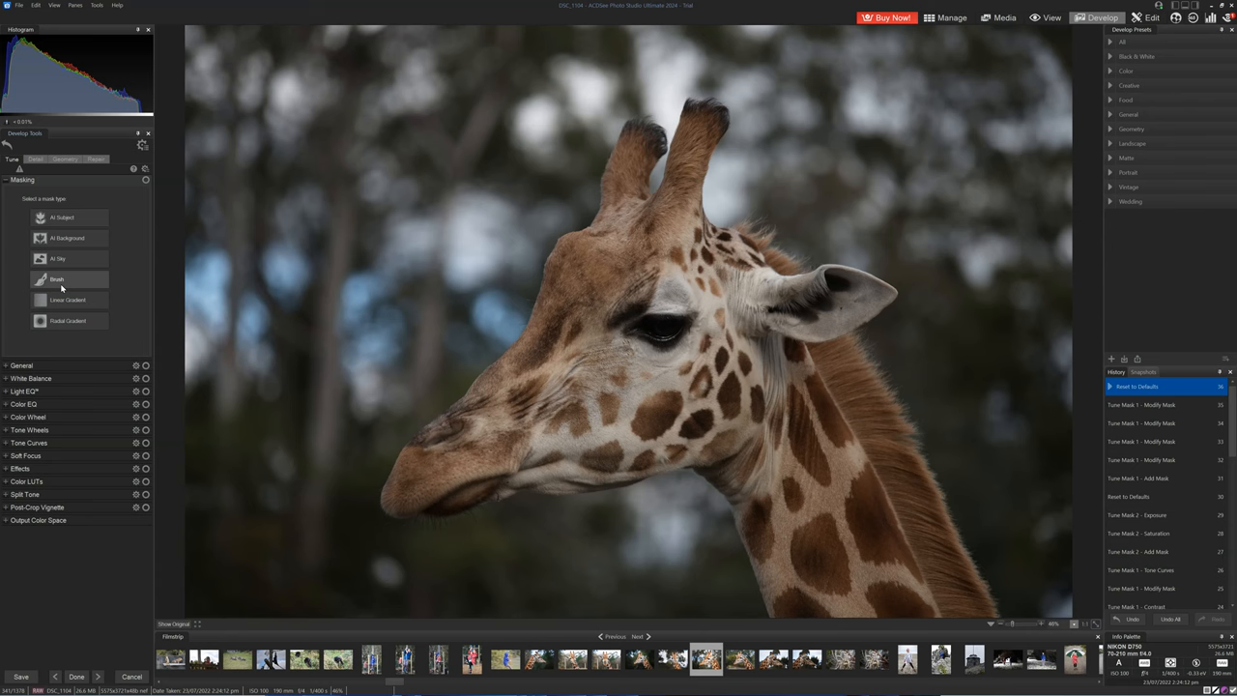
mouse_move(75, 330)
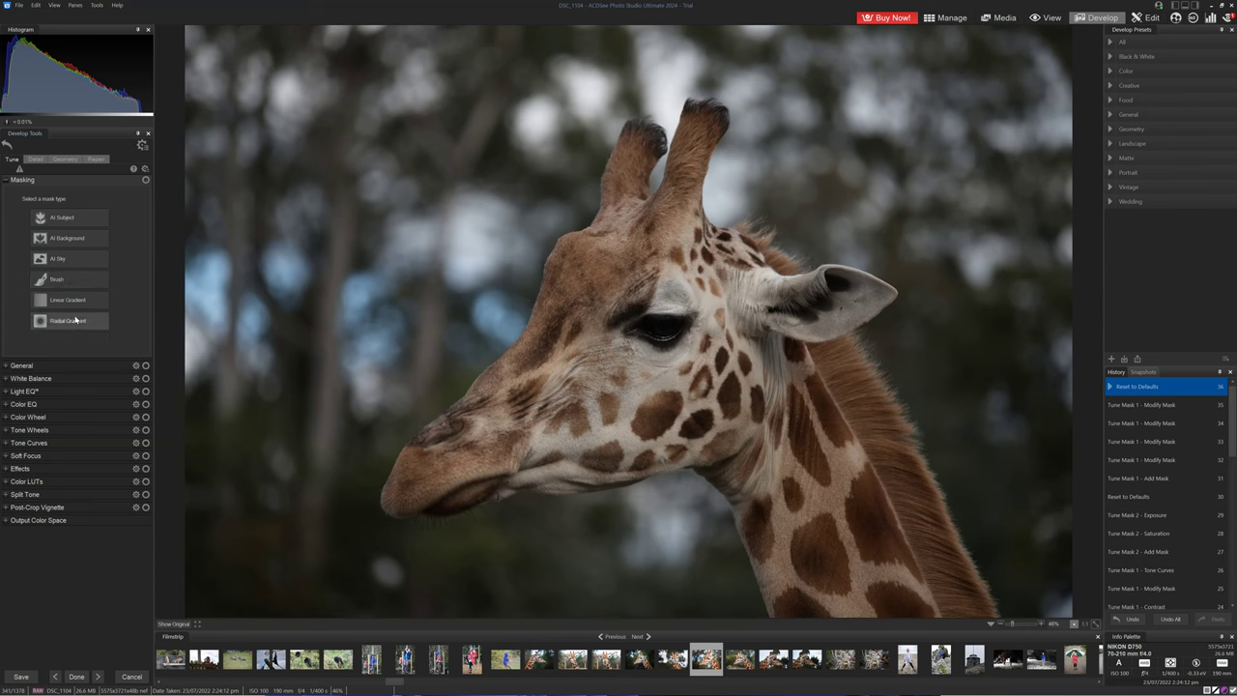
Create an AI Subject mask over the whole giraffe and display its overlay
click(61, 217)
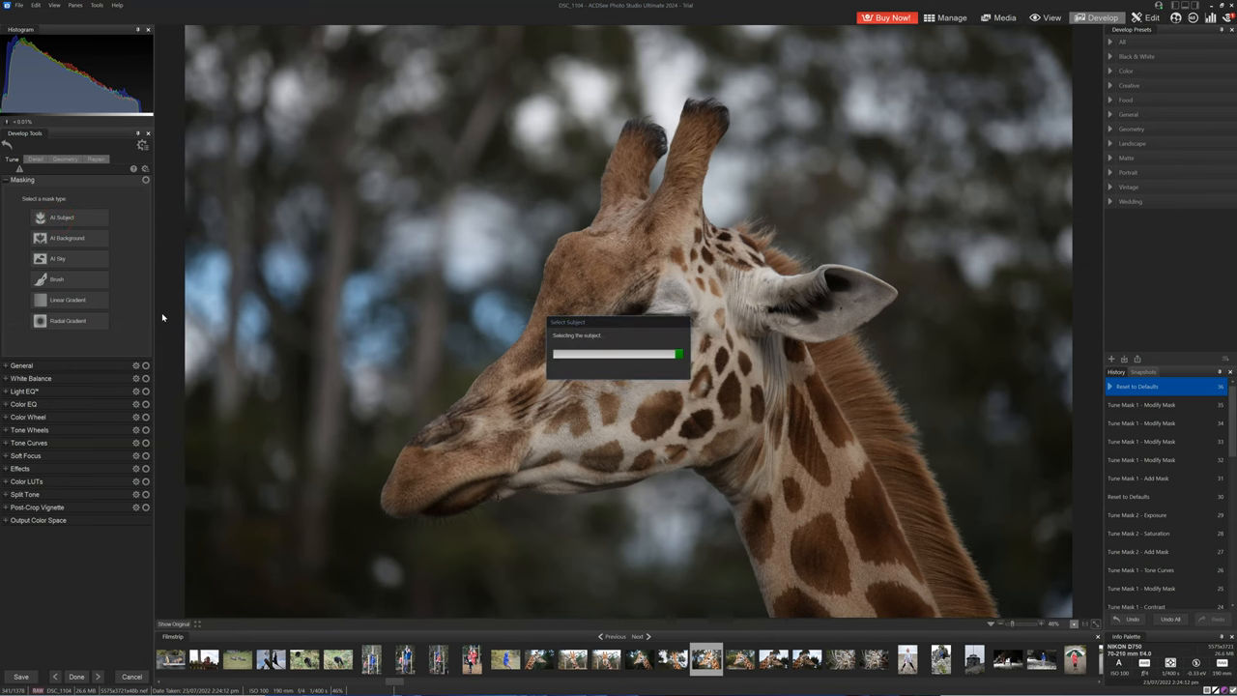
click(45, 217)
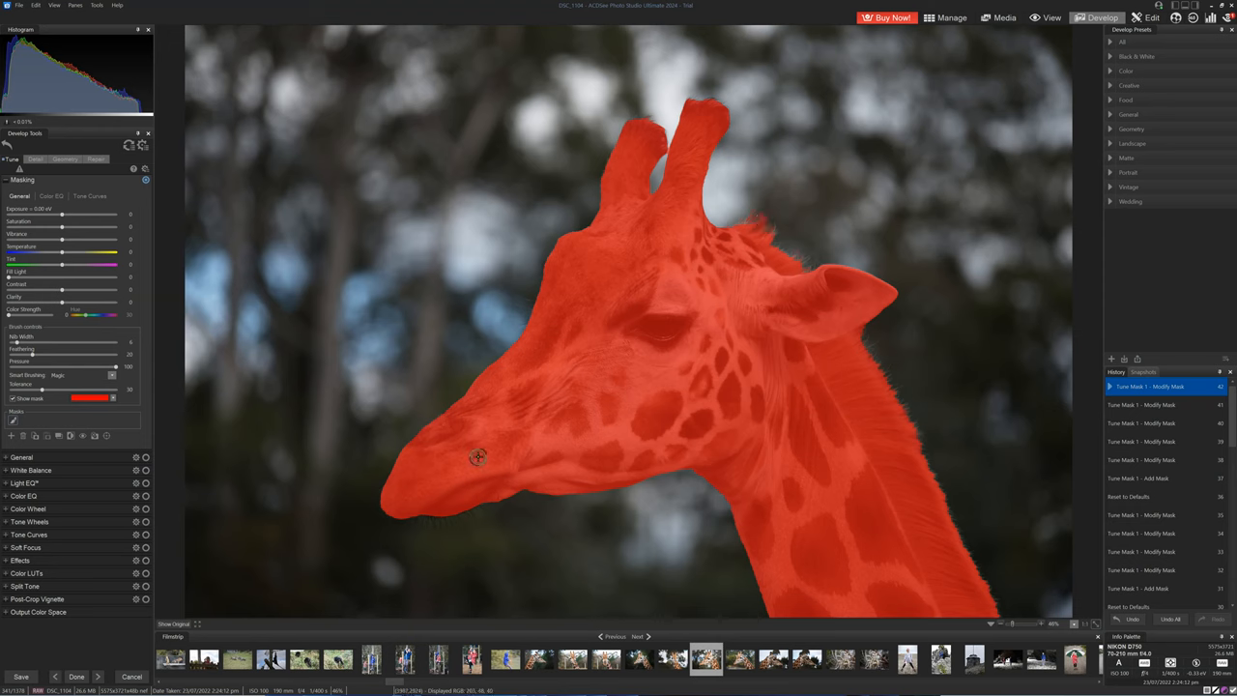
mouse_move(438, 401)
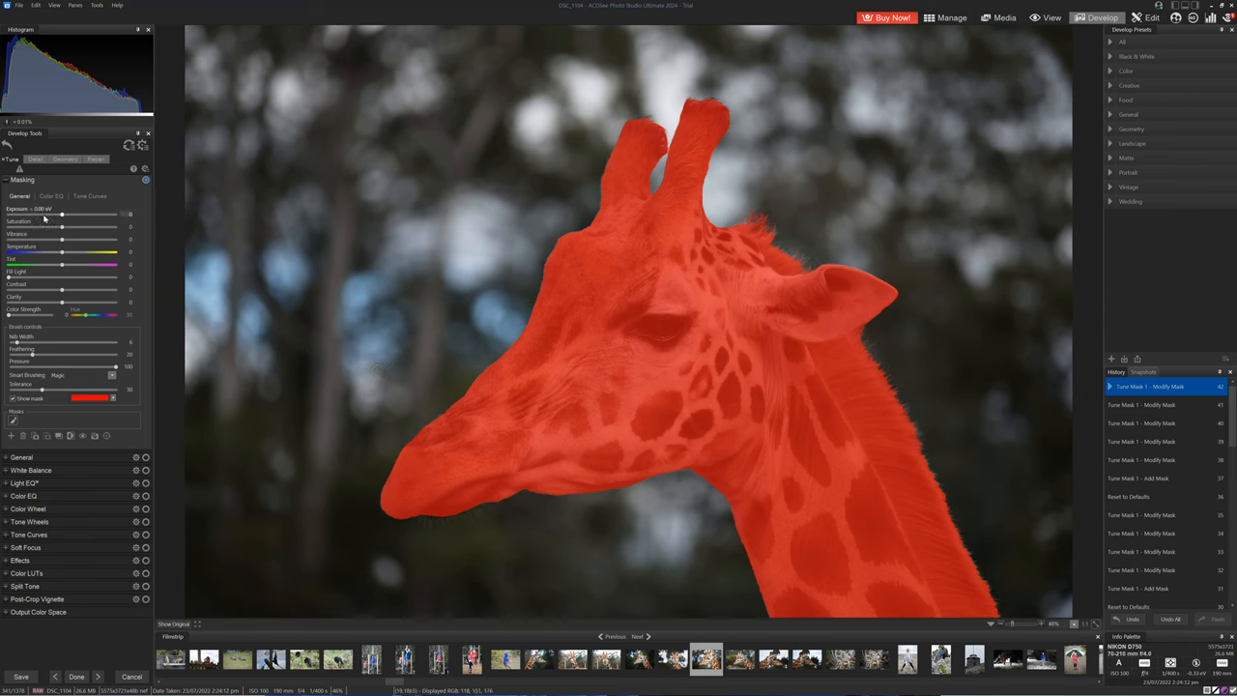
mouse_move(68, 216)
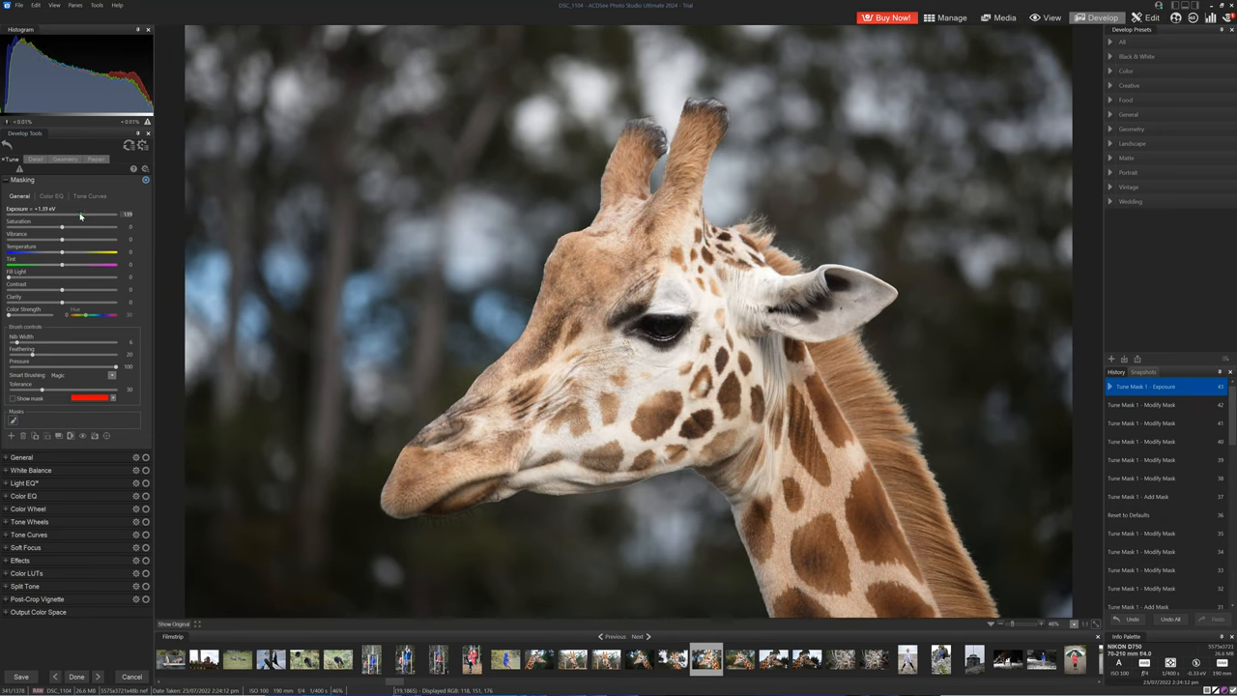
Raise the giraffe mask's exposure to about +1.34 eV and boost saturation and clarity
drag(82, 215, 76, 215)
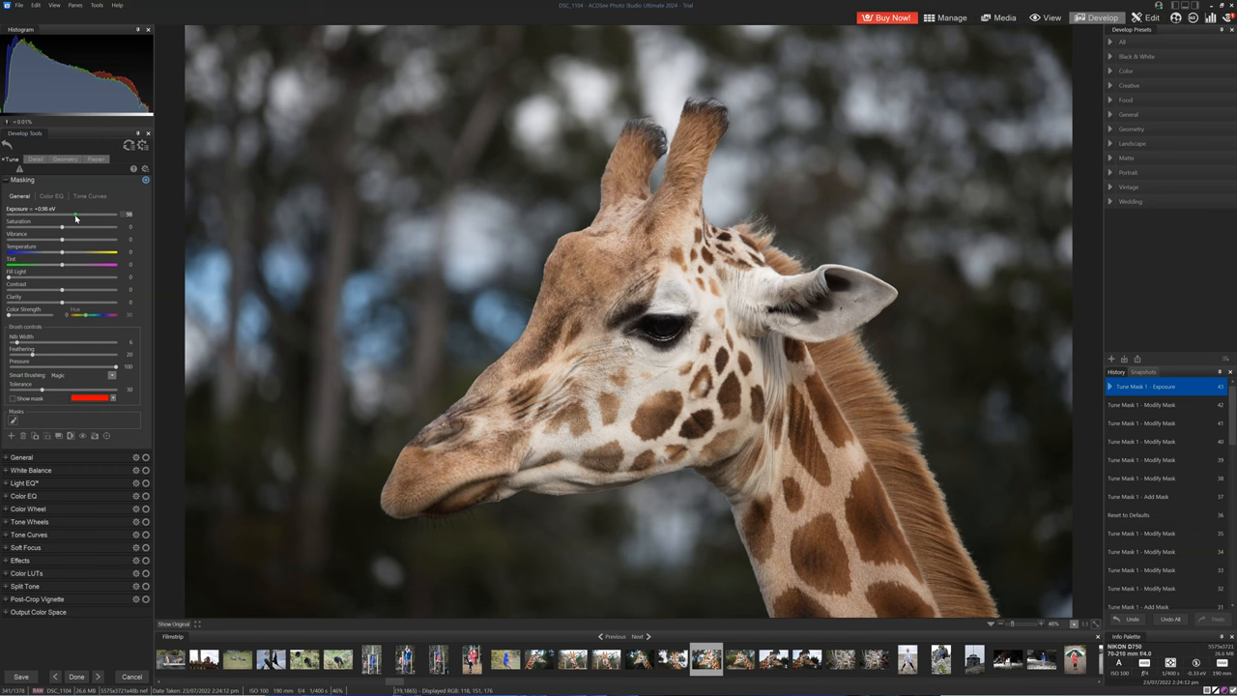
drag(76, 213, 73, 213)
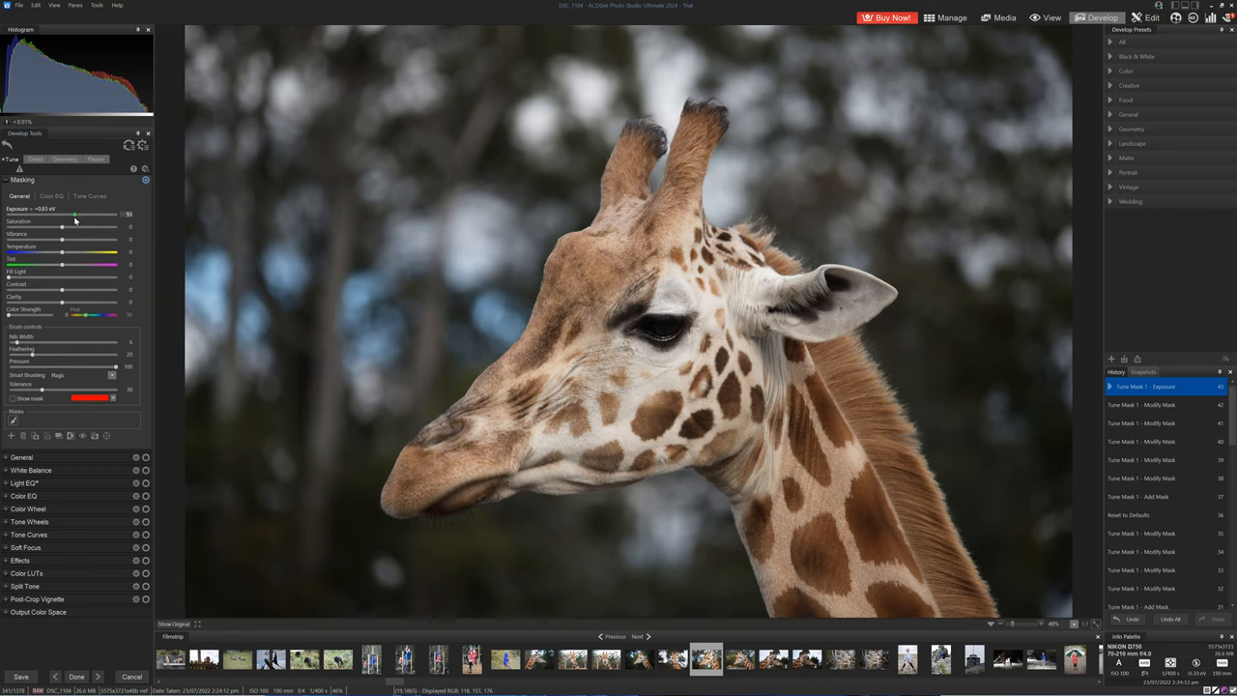
drag(77, 214, 81, 213)
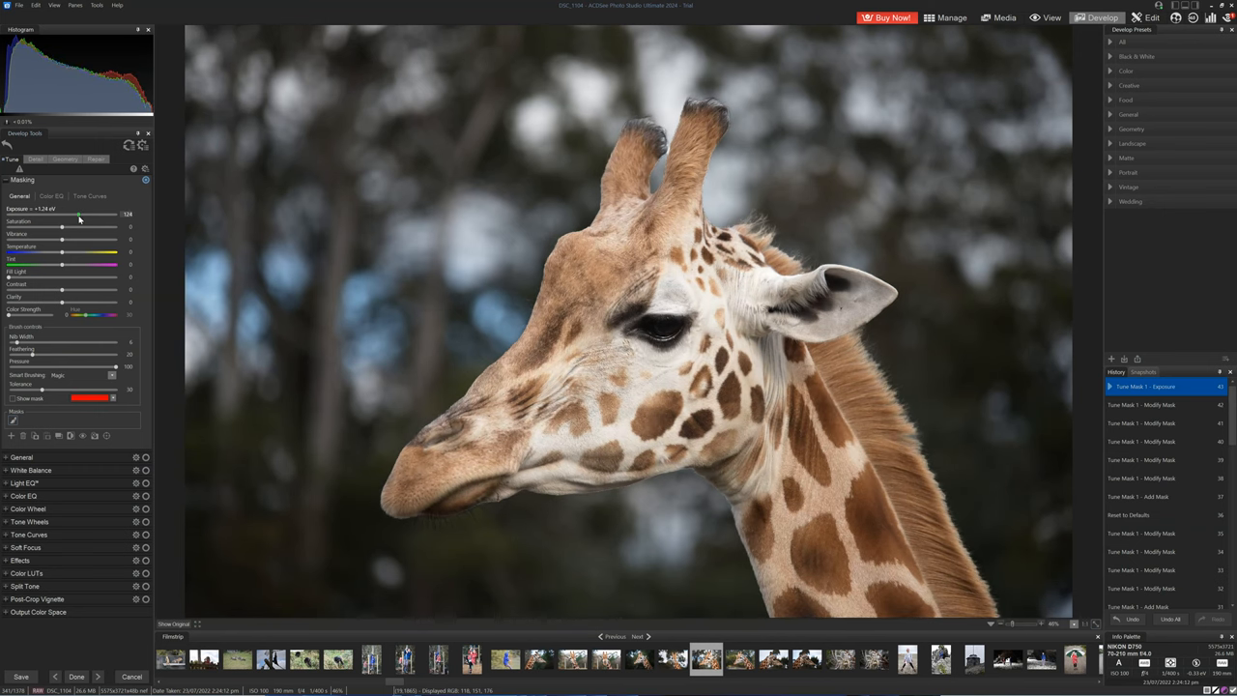
drag(79, 213, 70, 214)
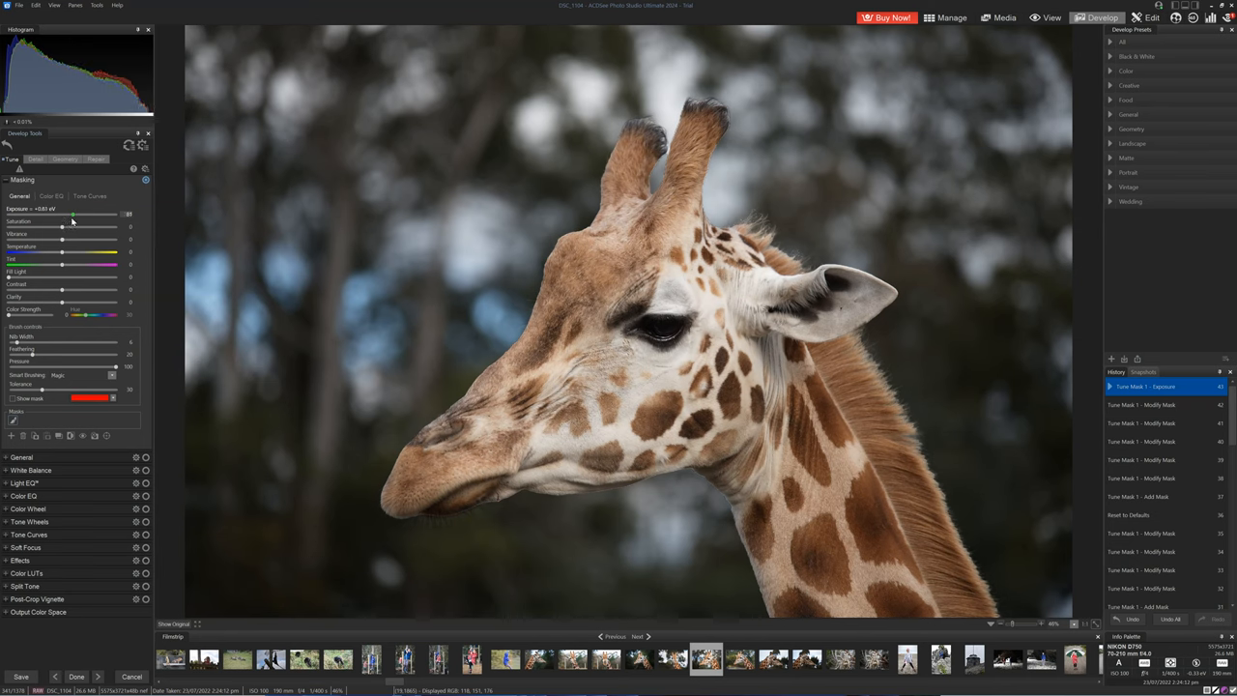
drag(74, 214, 81, 214)
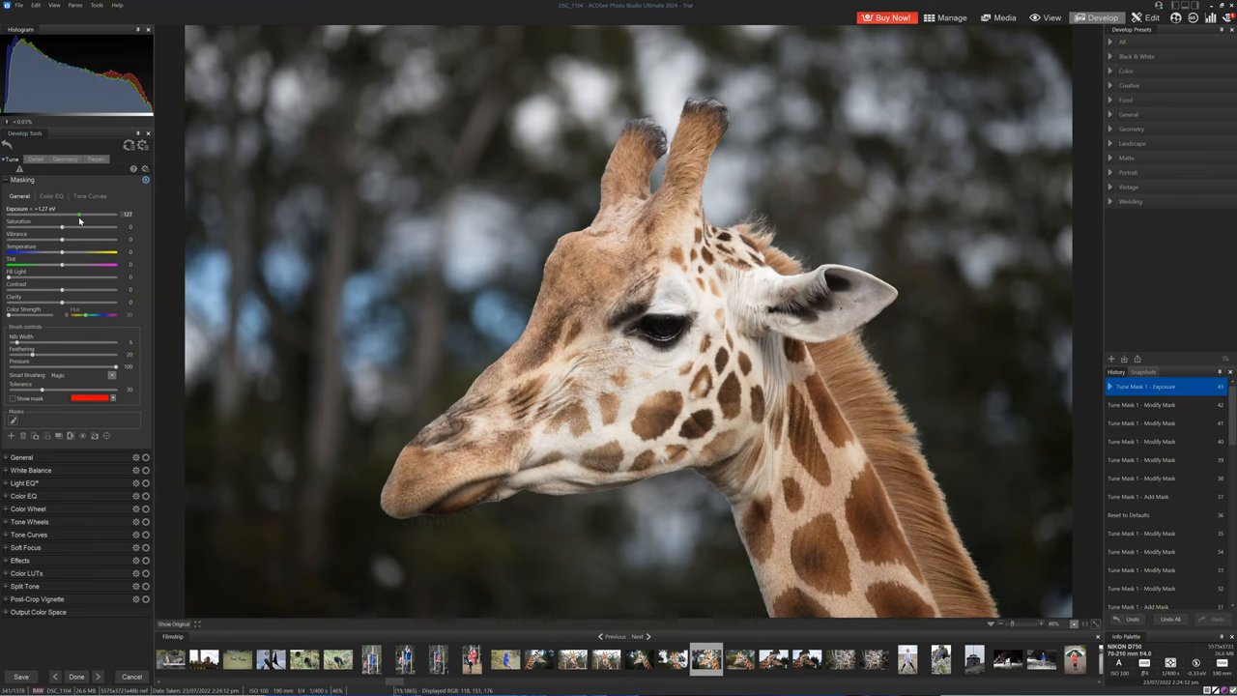
drag(79, 214, 83, 213)
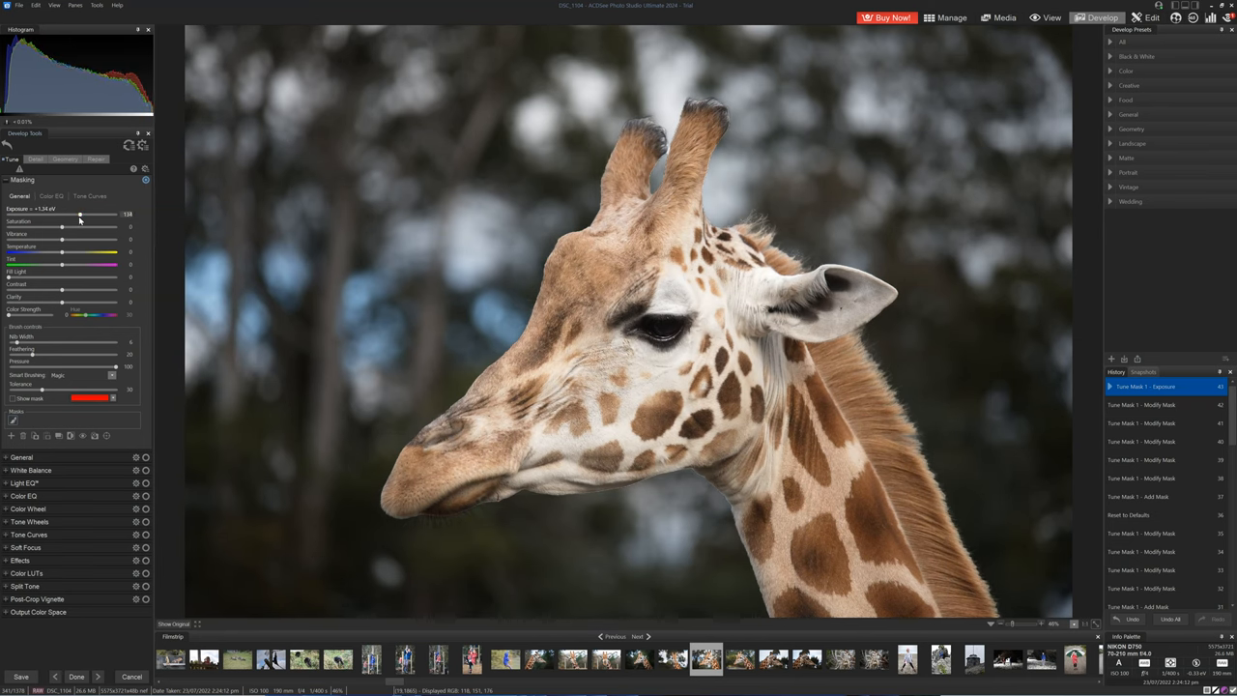
drag(56, 228, 68, 227)
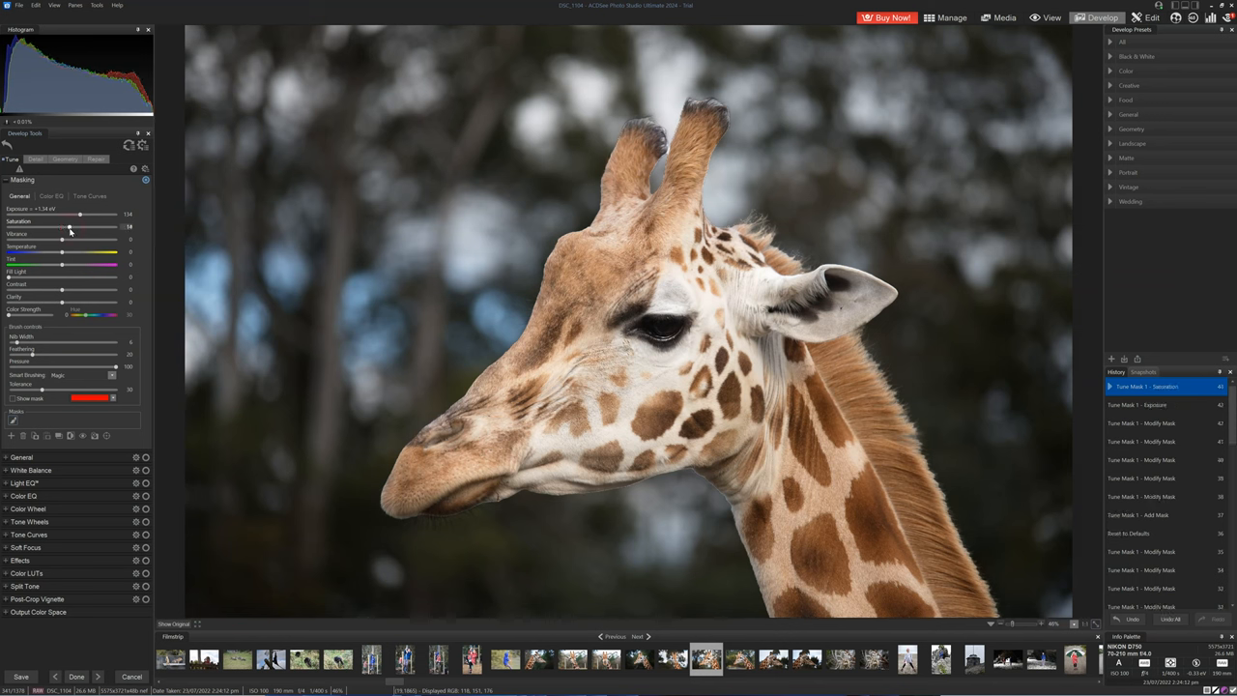
drag(70, 232, 74, 232)
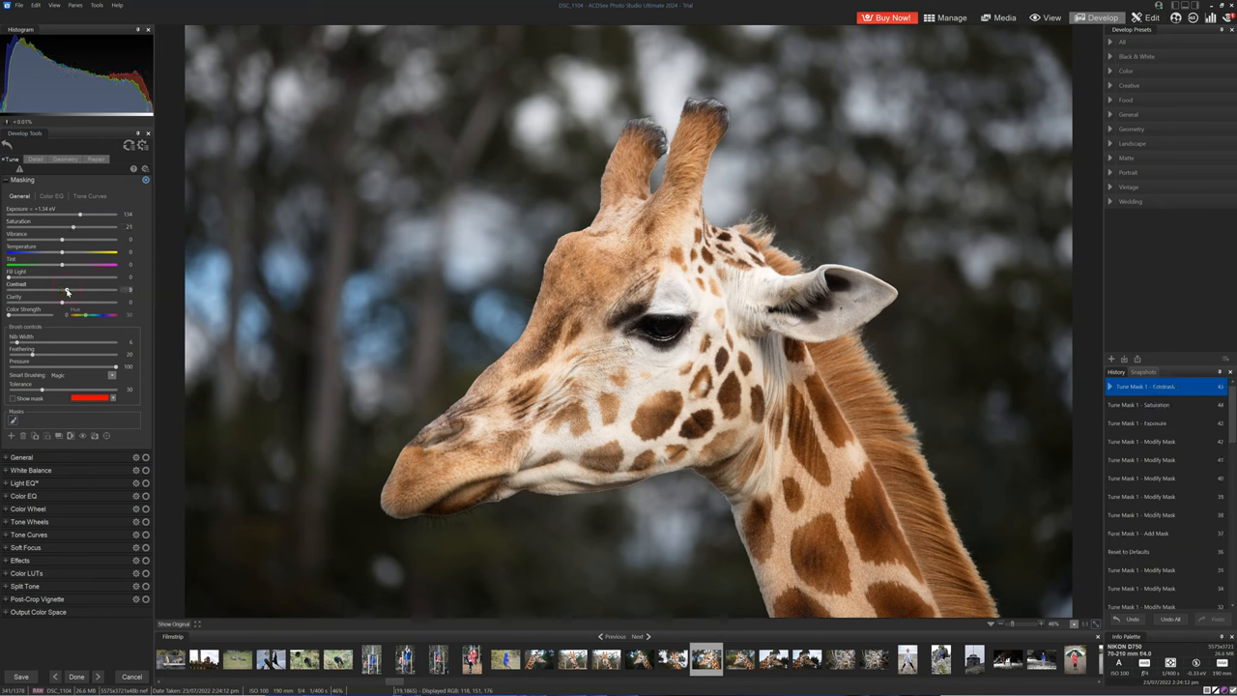
drag(65, 301, 83, 302)
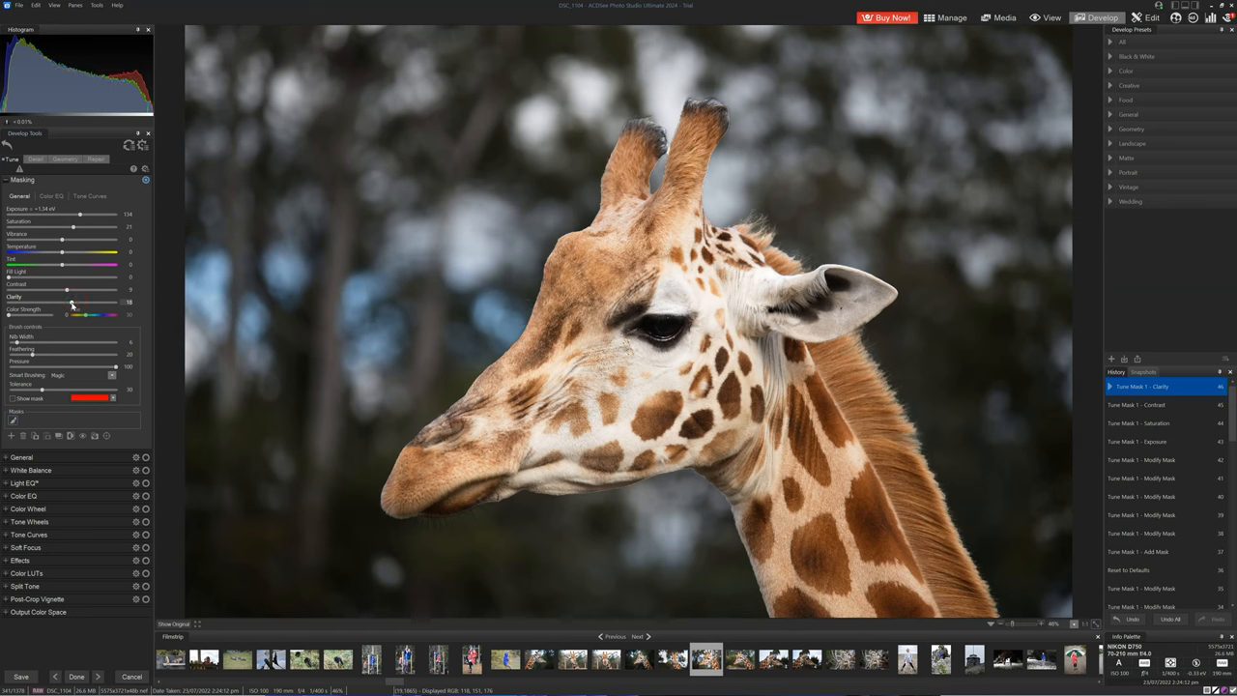
mouse_move(65, 414)
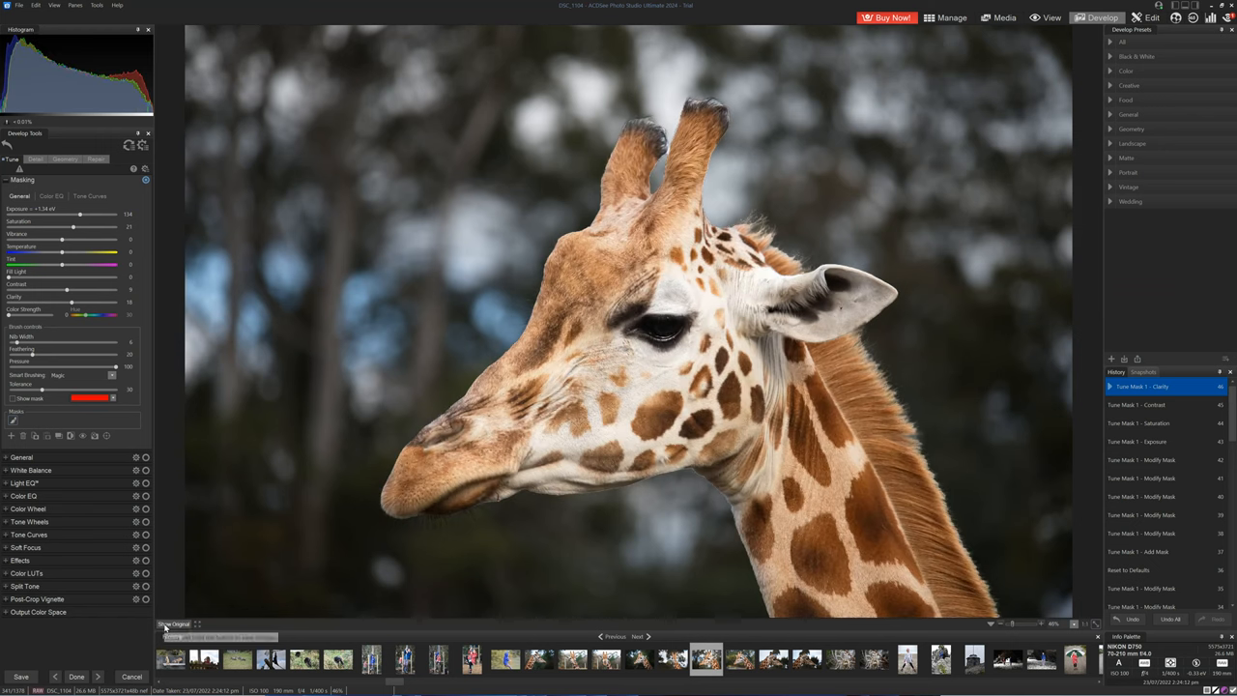
Compare the edit with the original, then show the subject mask's Color EQ adjustments
click(174, 624)
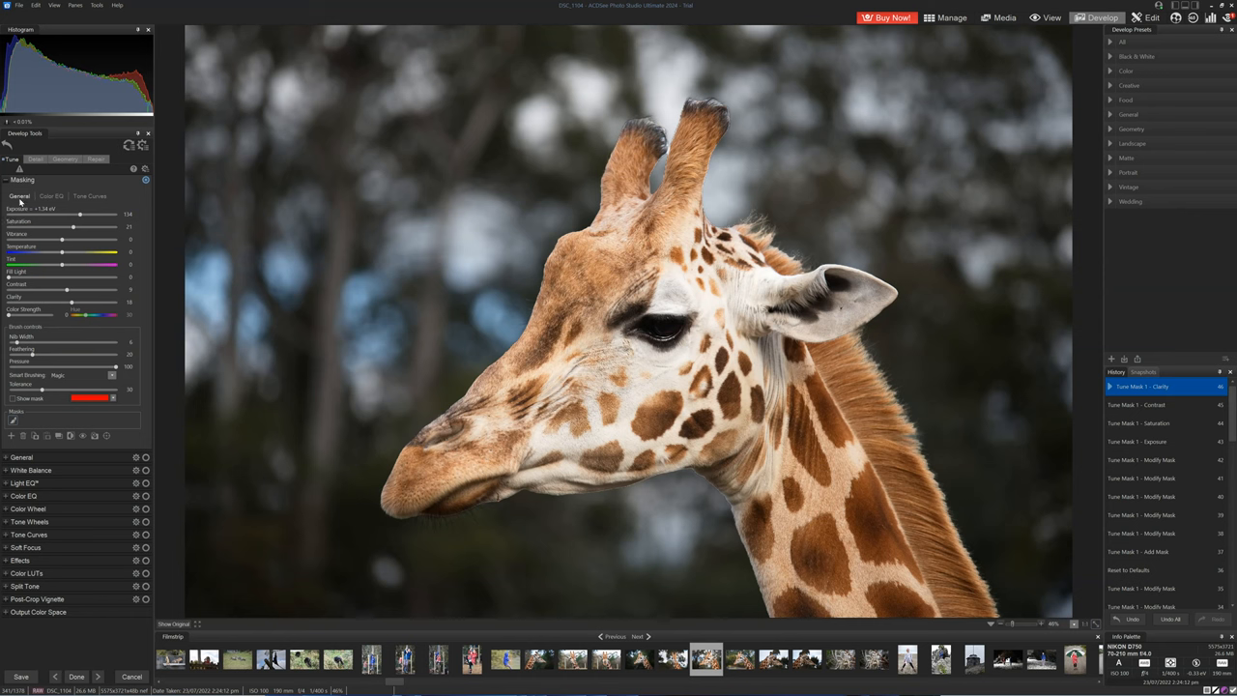
click(54, 196)
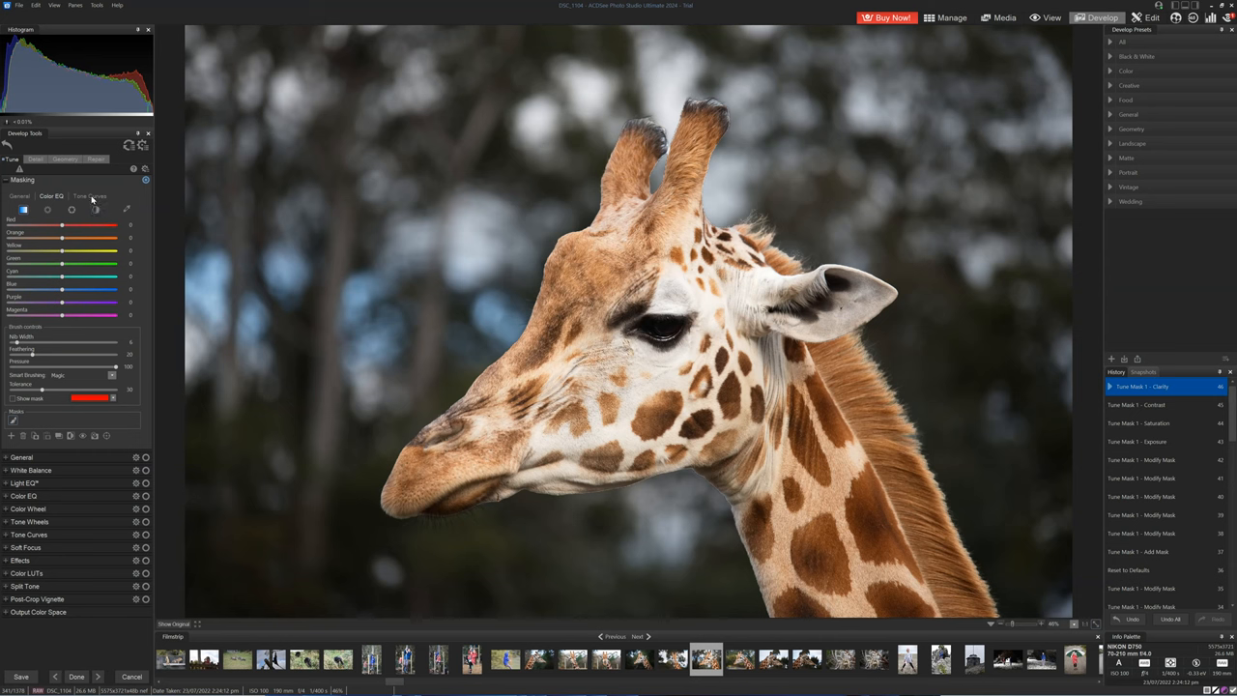
Apply a Tone Curves adjustment to the giraffe mask, then return to General adjustments
click(90, 195)
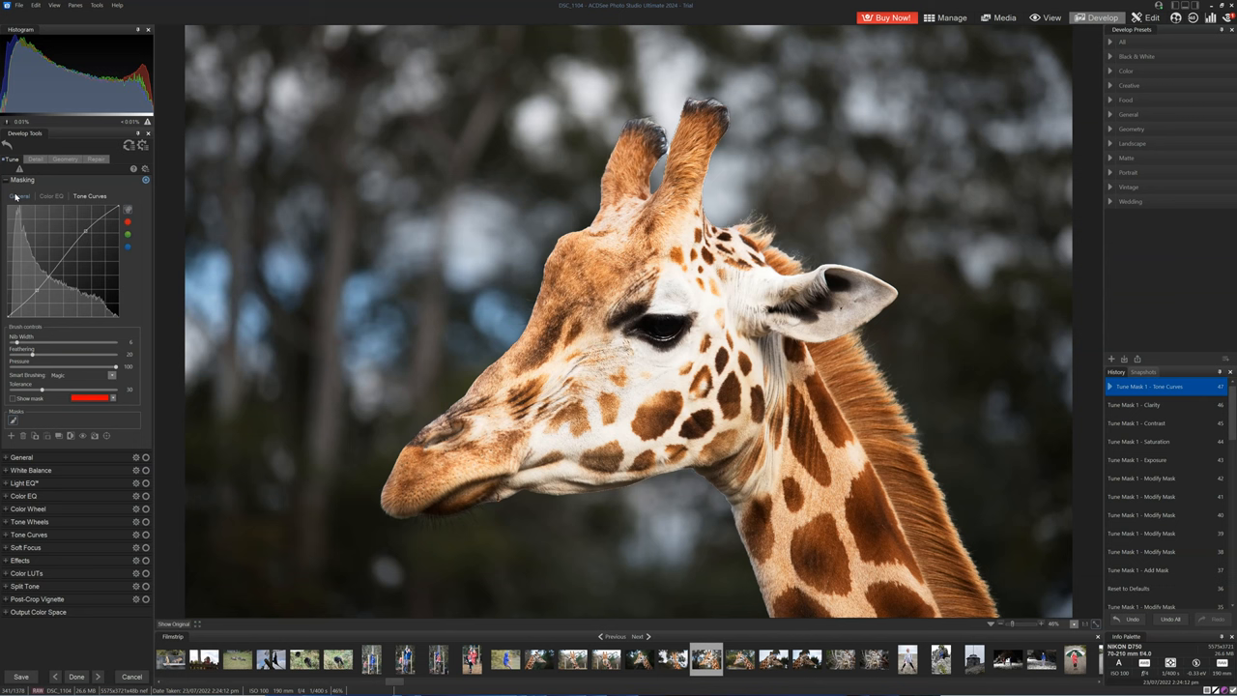
click(19, 196)
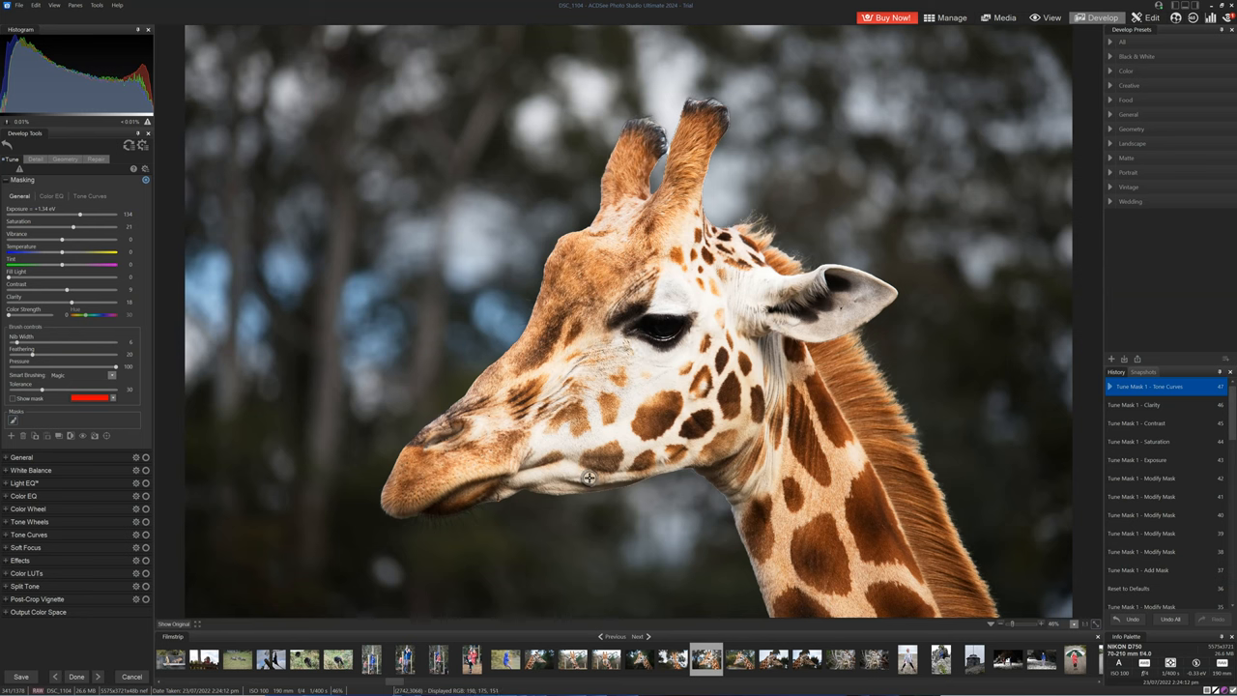
mouse_move(585, 493)
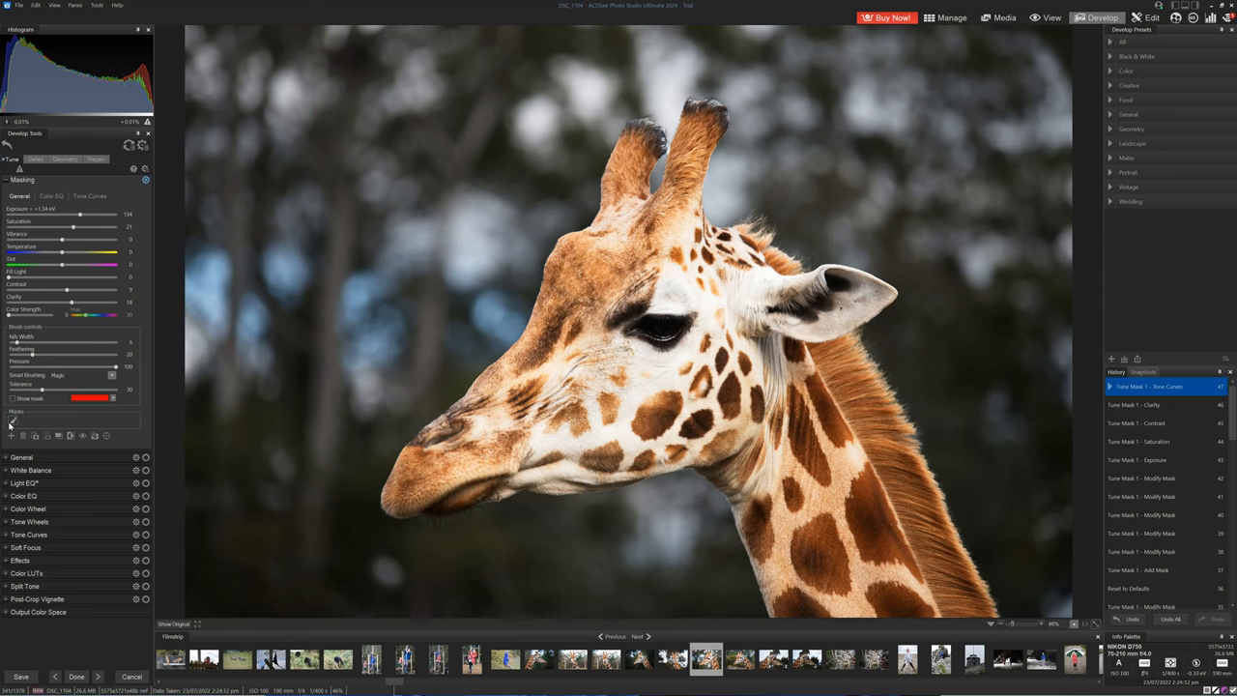
Add a second mask selecting the background with AI Select Background
click(12, 406)
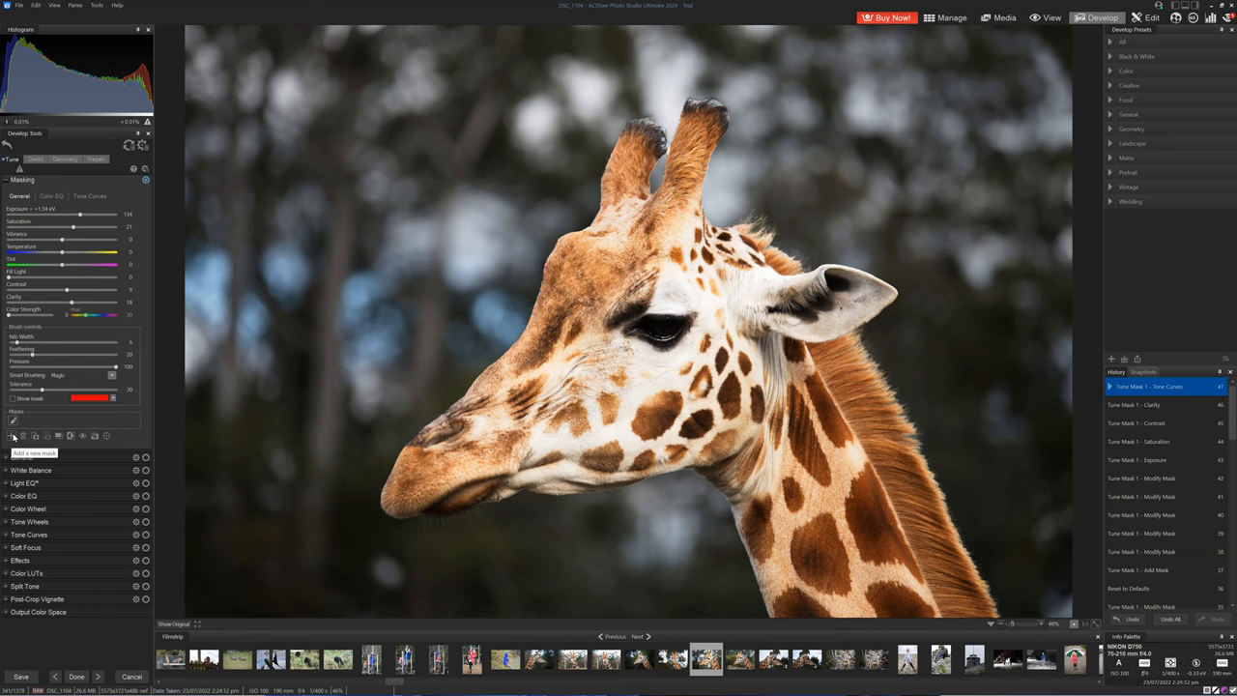
click(12, 436)
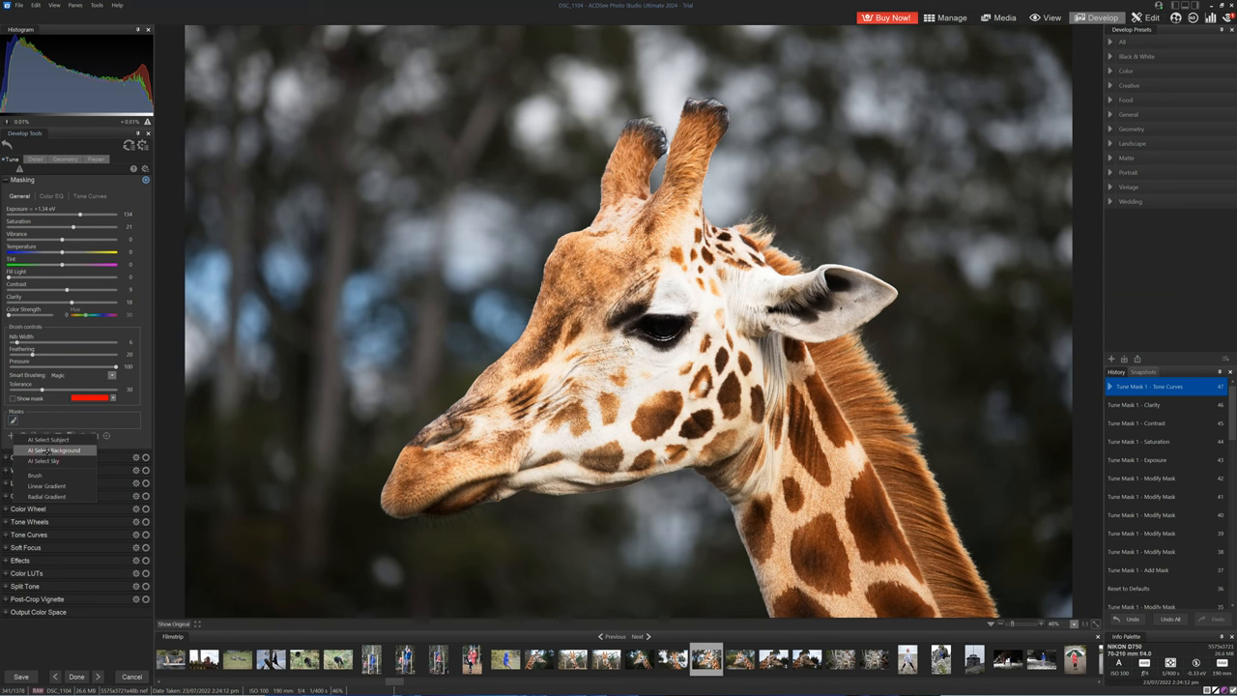
click(54, 450)
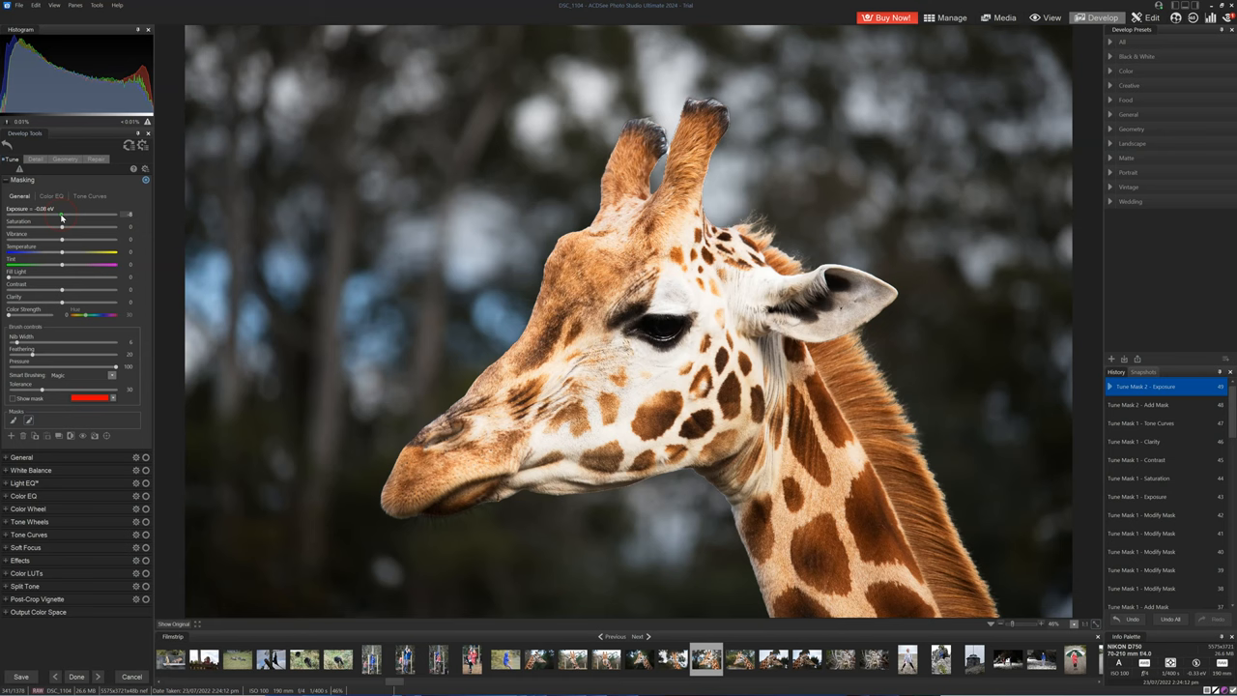
Darken the background mask to about -0.83 eV and set its Saturation to -100
drag(63, 214, 48, 213)
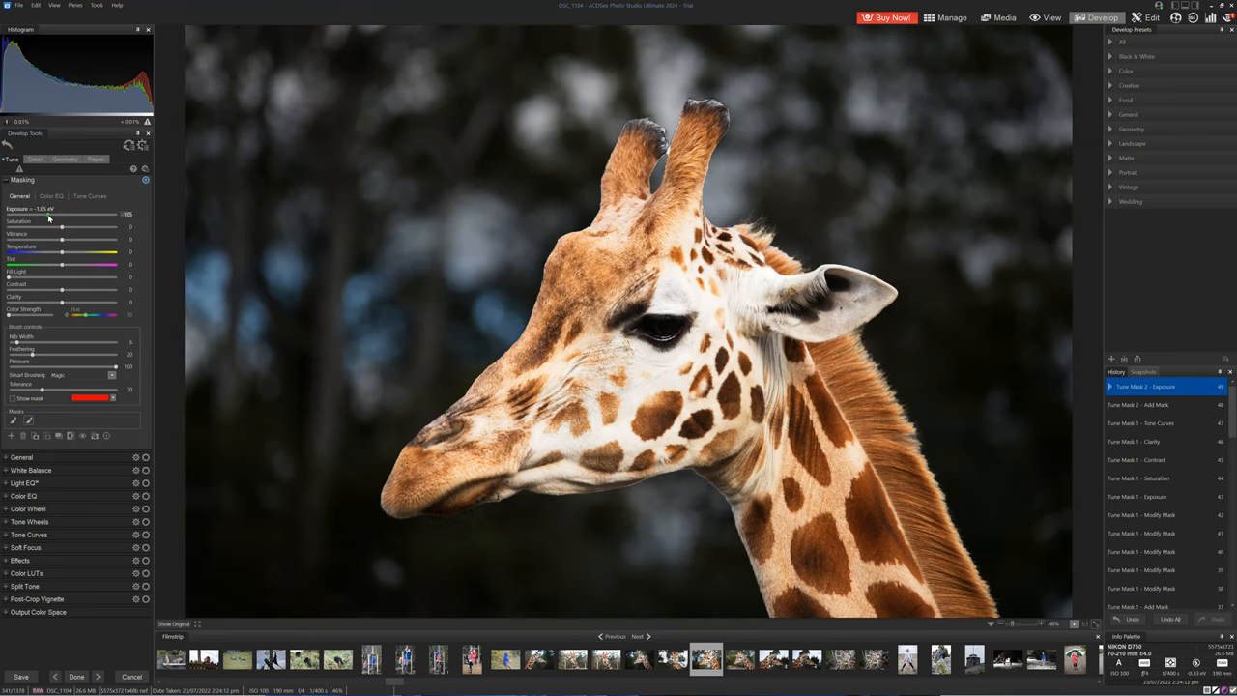
drag(58, 213, 82, 213)
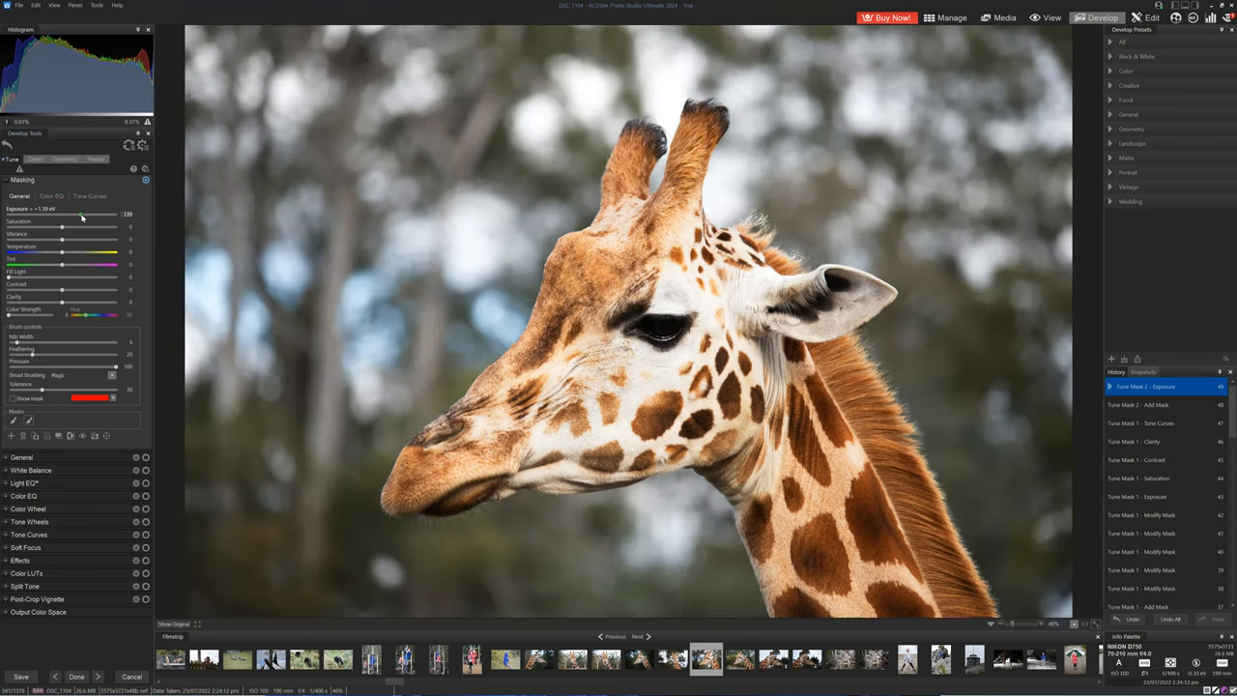
drag(82, 214, 74, 214)
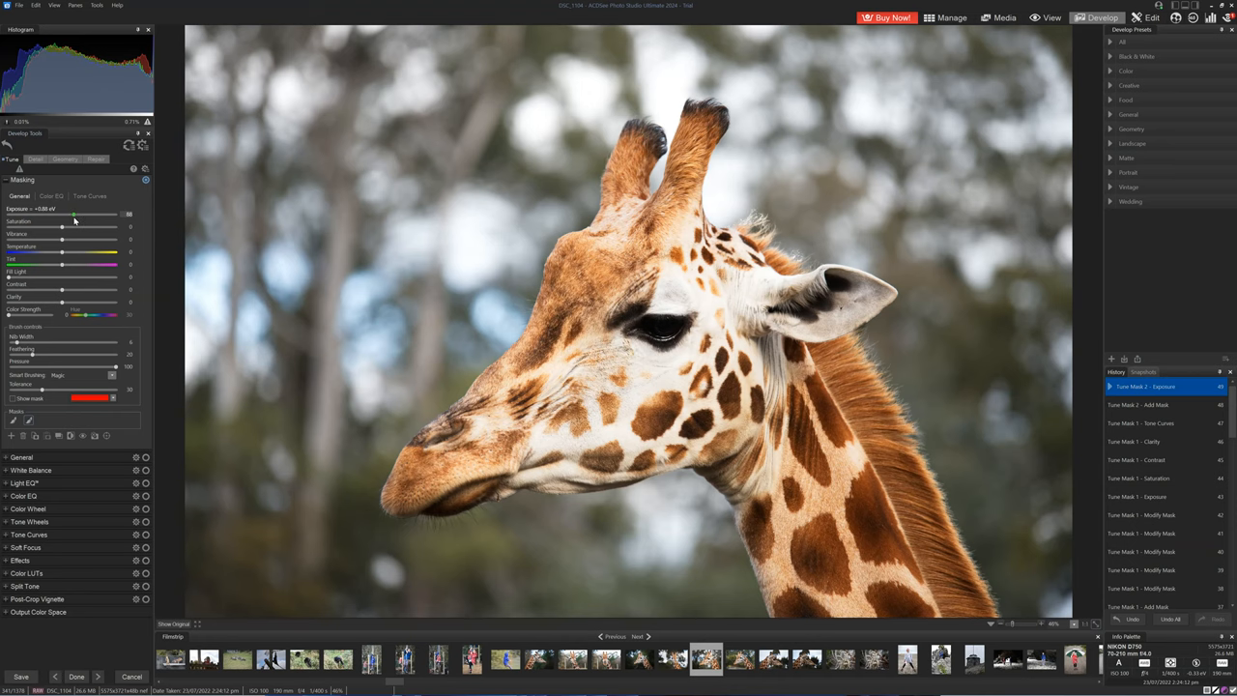
drag(75, 213, 51, 213)
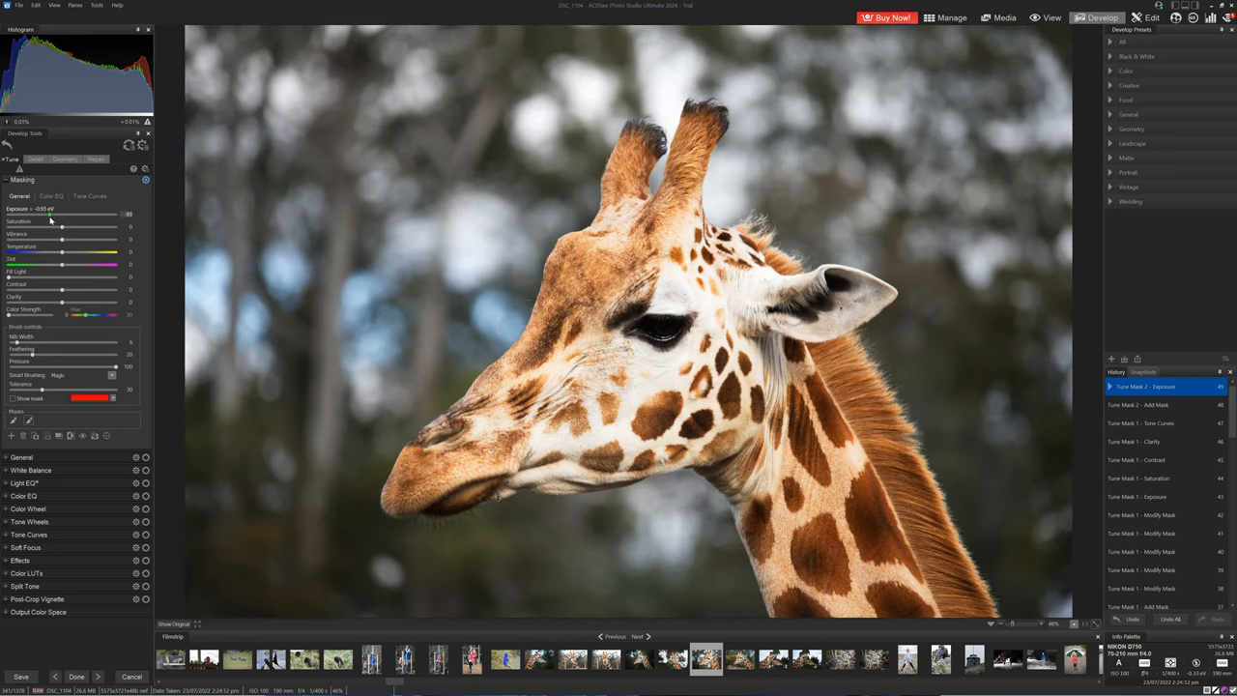
drag(50, 214, 53, 213)
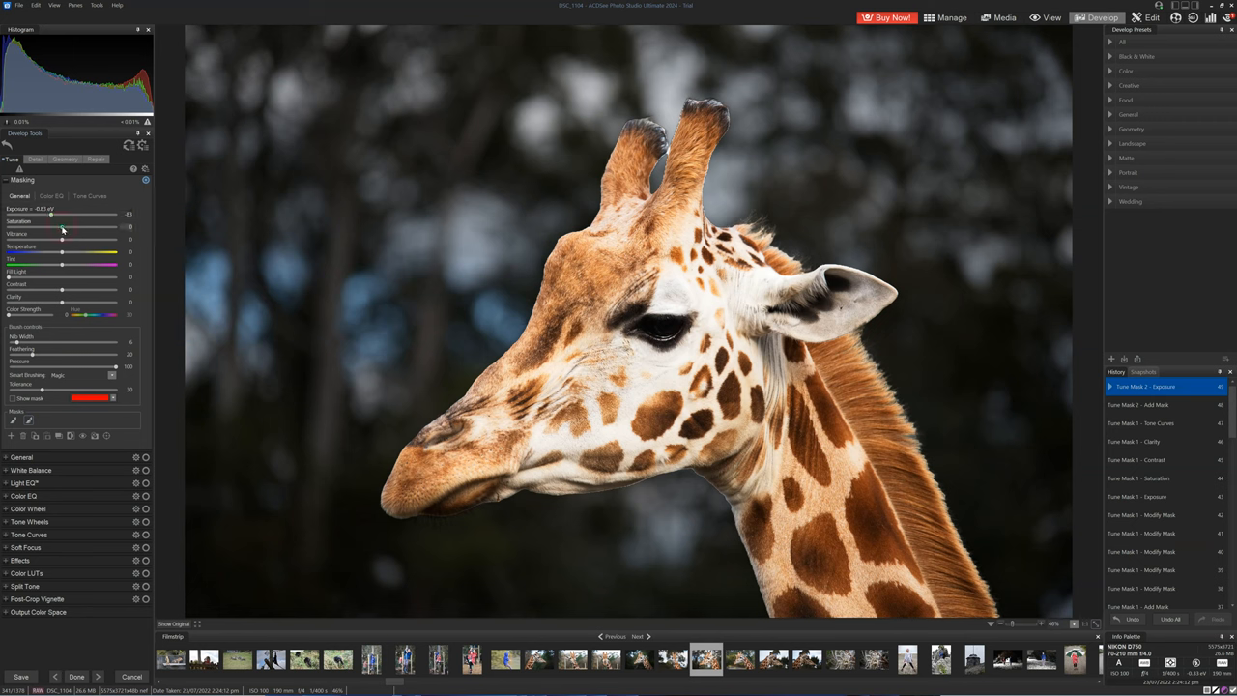
drag(63, 229, 27, 229)
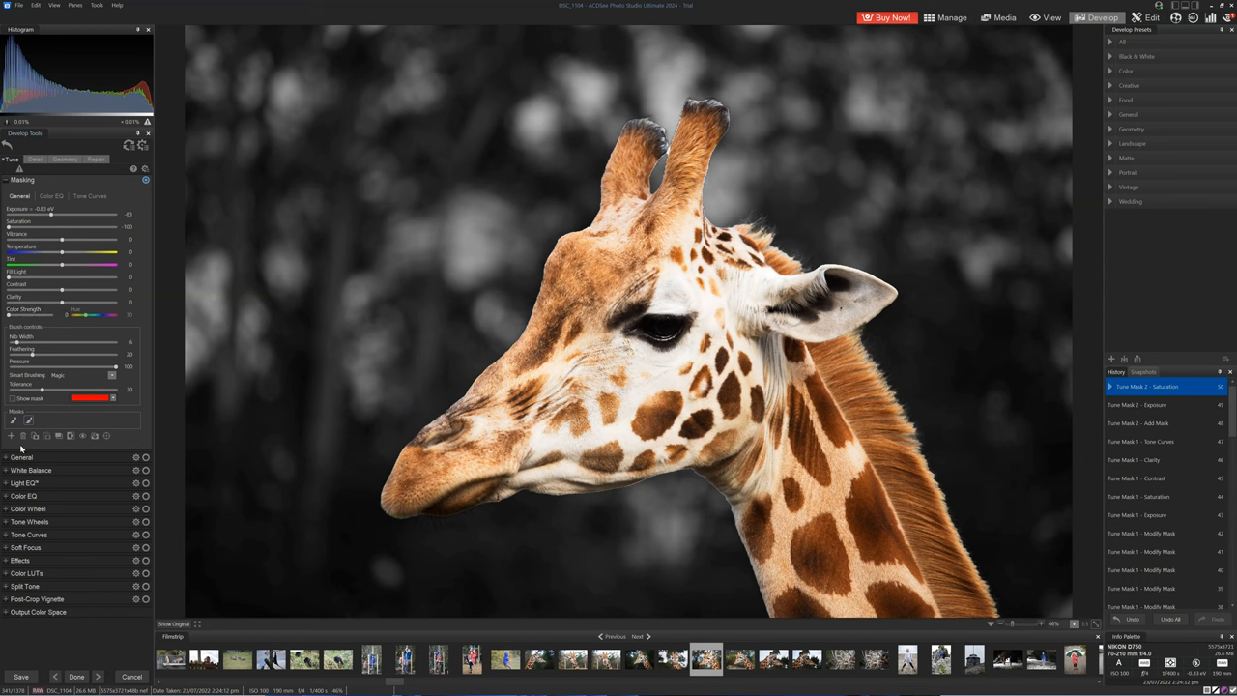
Shape a gentle S-curve on the background mask's tone curve, lifting highlights and deepening shadows
click(96, 196)
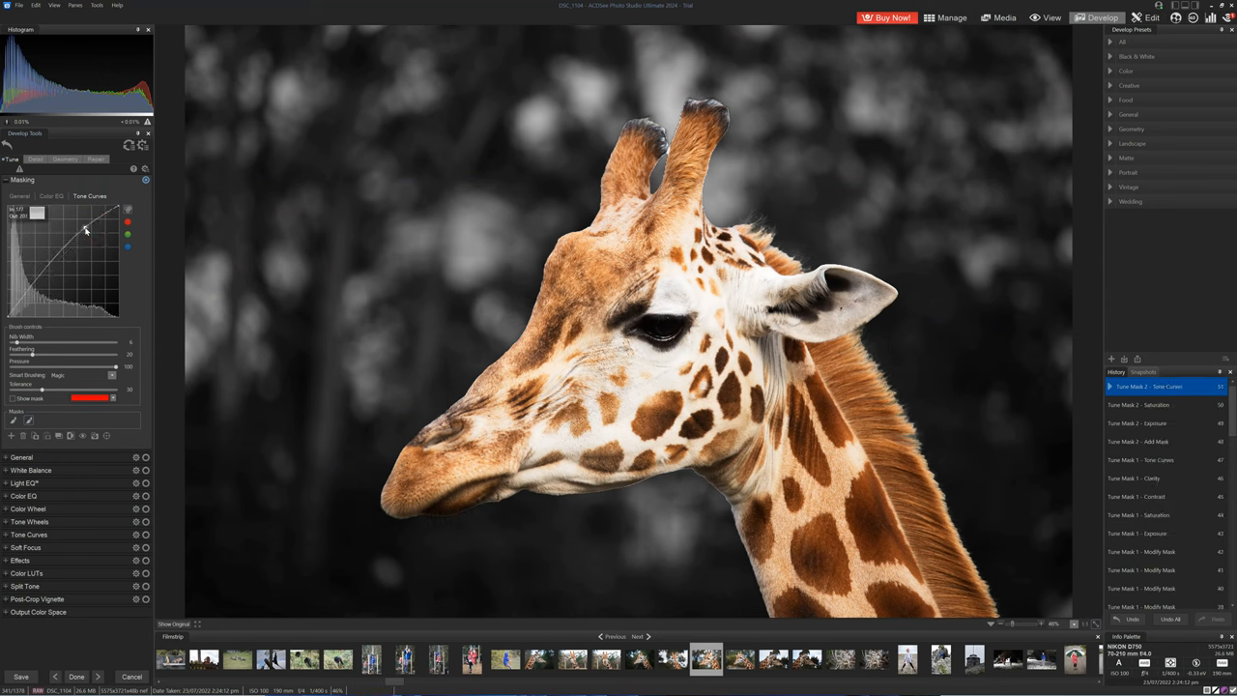
drag(85, 230, 38, 281)
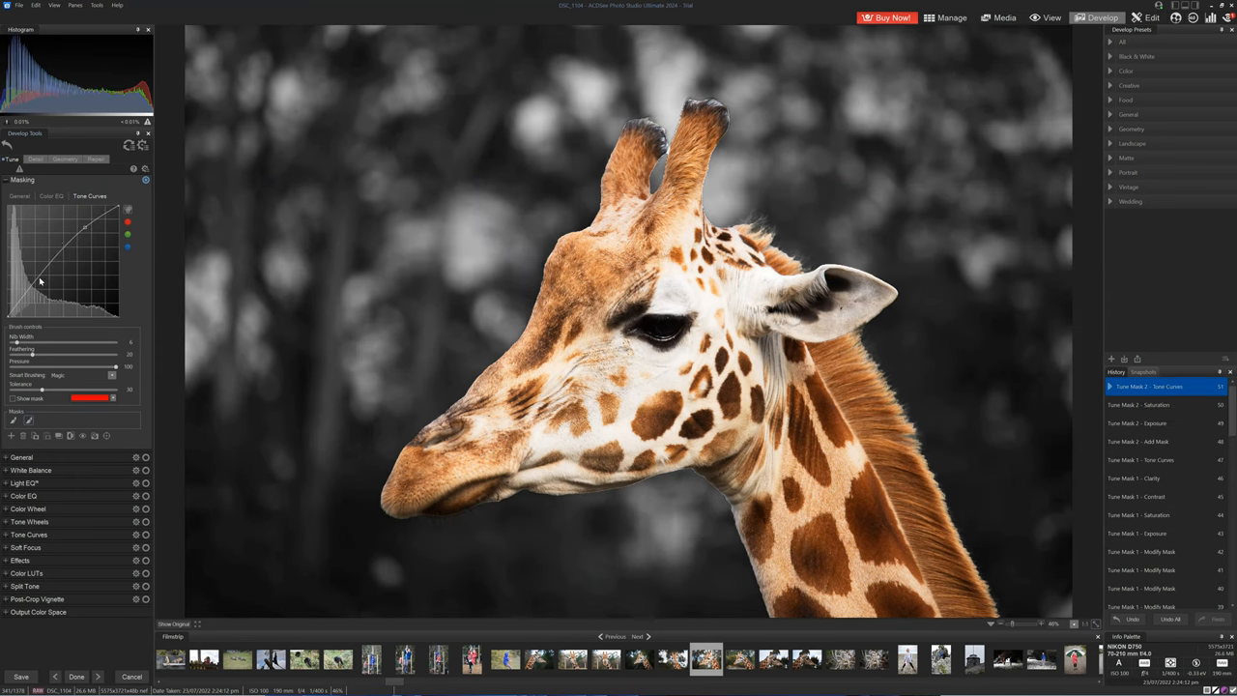
drag(39, 280, 21, 297)
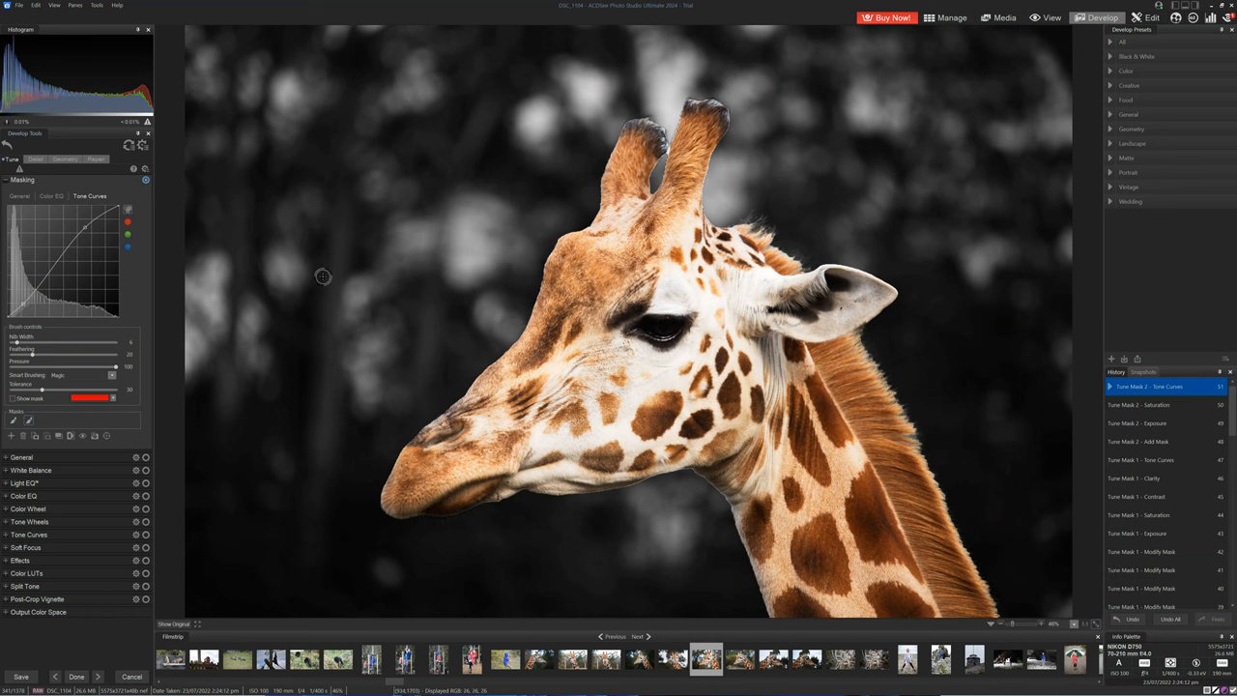
mouse_move(323, 260)
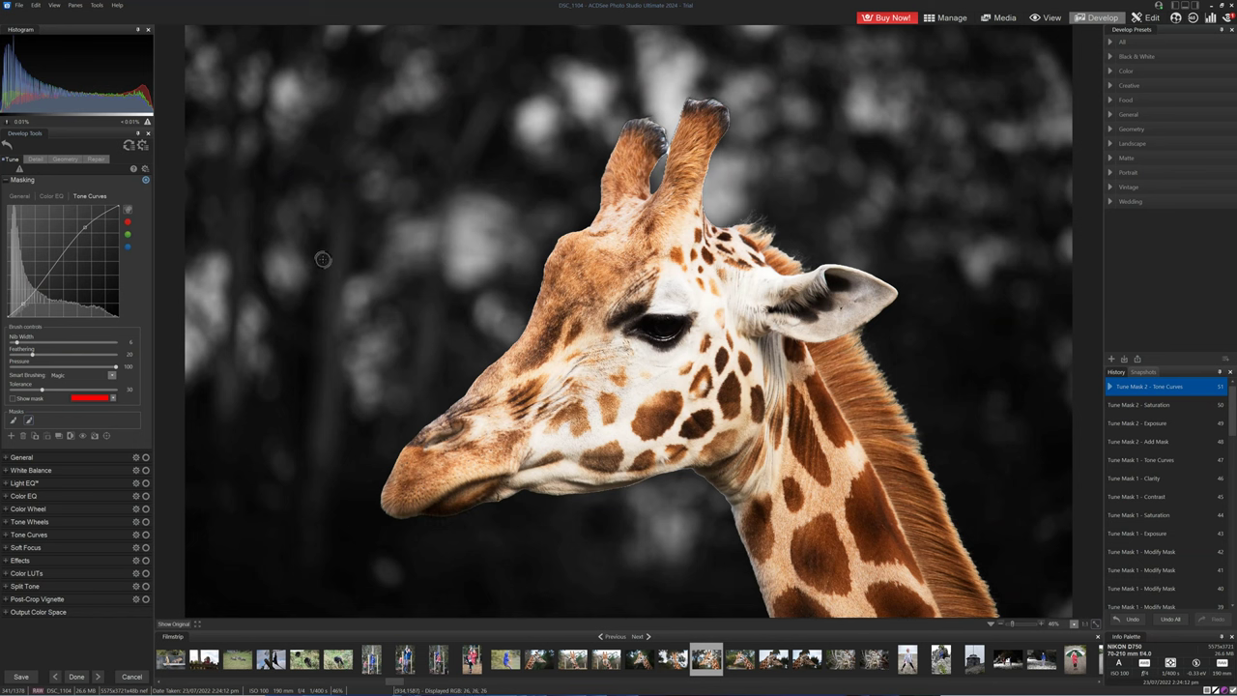
mouse_move(323, 257)
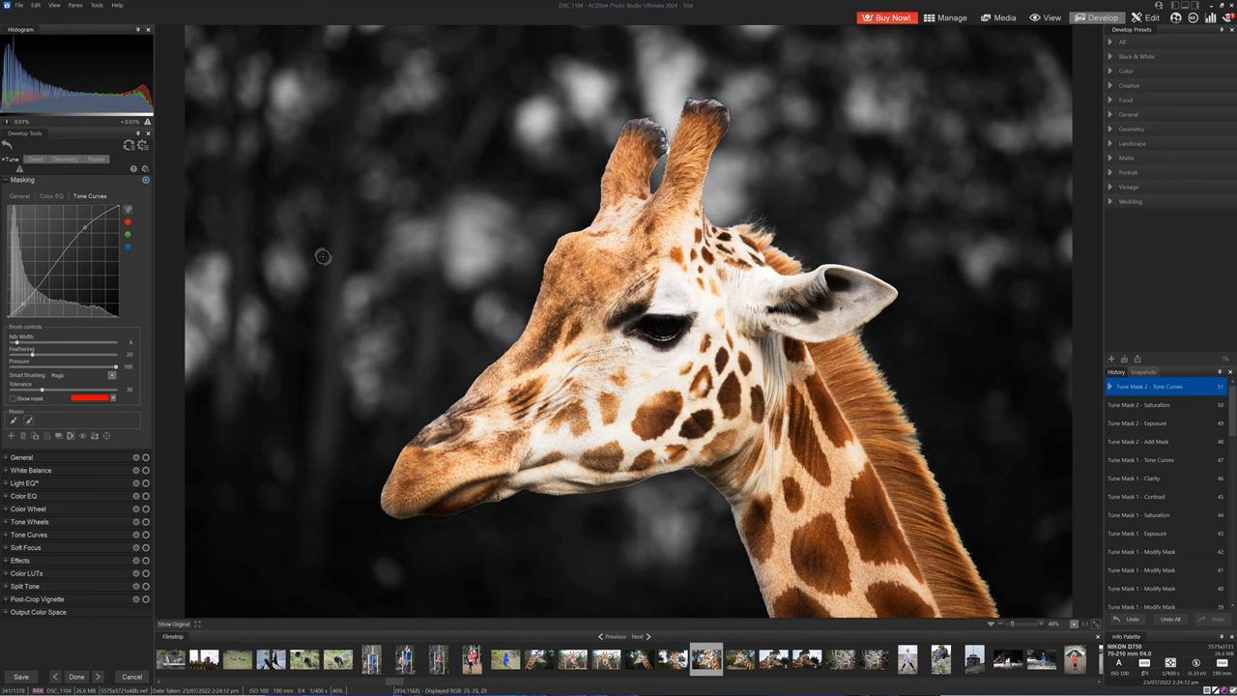